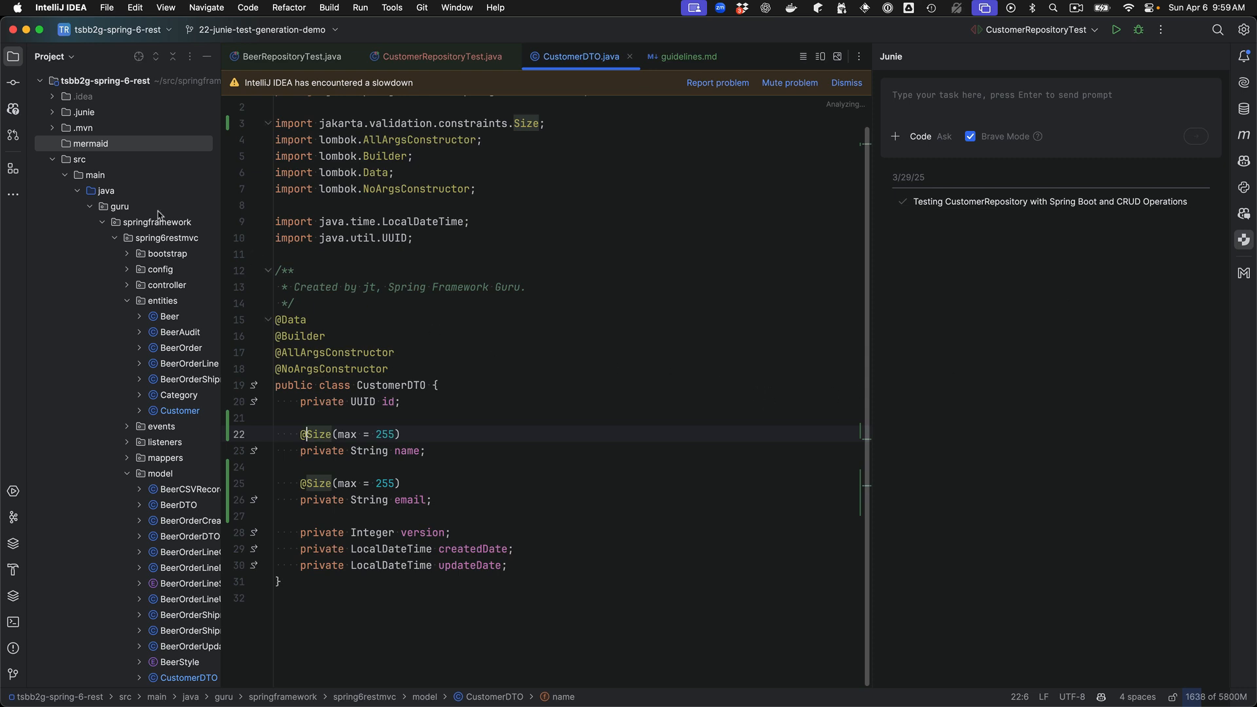
{"action": "mouse_move", "coordinate": [112, 184]}
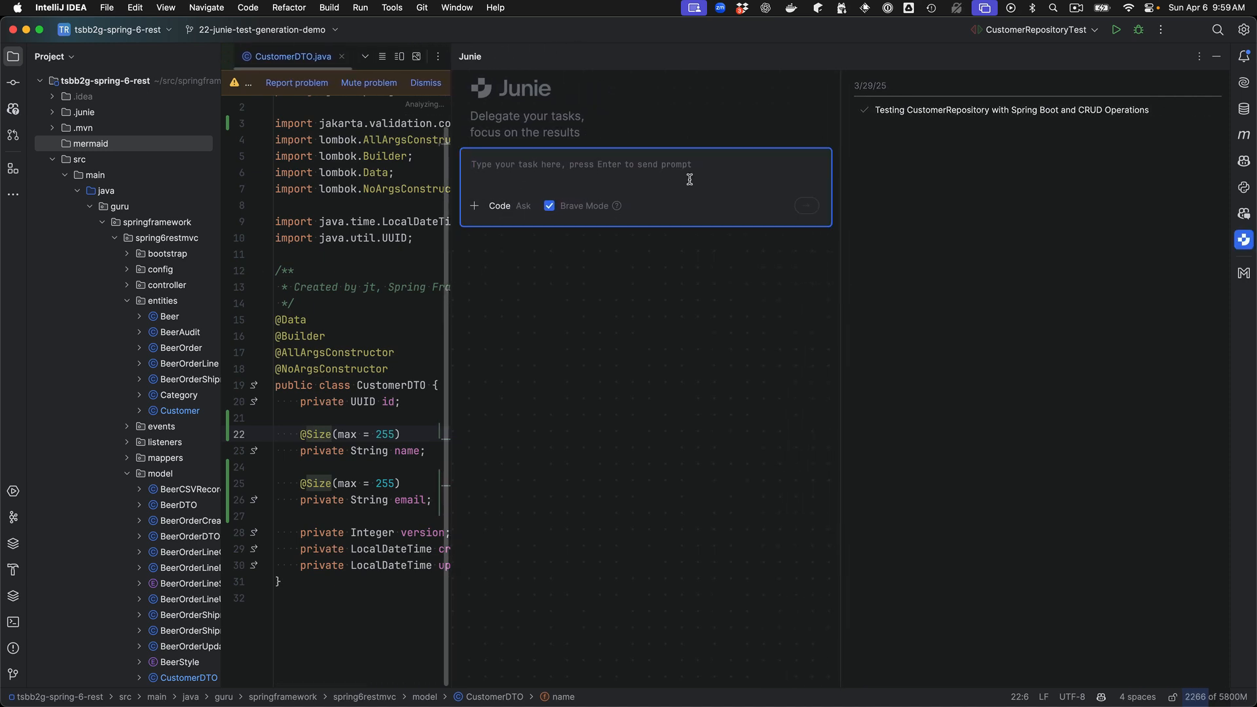
Step: Ask Junie to create or update mermaid/erd.txt with a Mermaid ER diagram of the JPA entities and send the request
{"action": "type", "text": "In the directory `/mermaid`, create or update a file called erd.txt. Analyze the JPA entities in the `entities` package and create a mermaid diagram that describes the properties relationships between the JPA entities. Use a Mermaid entity relationship diagram."}
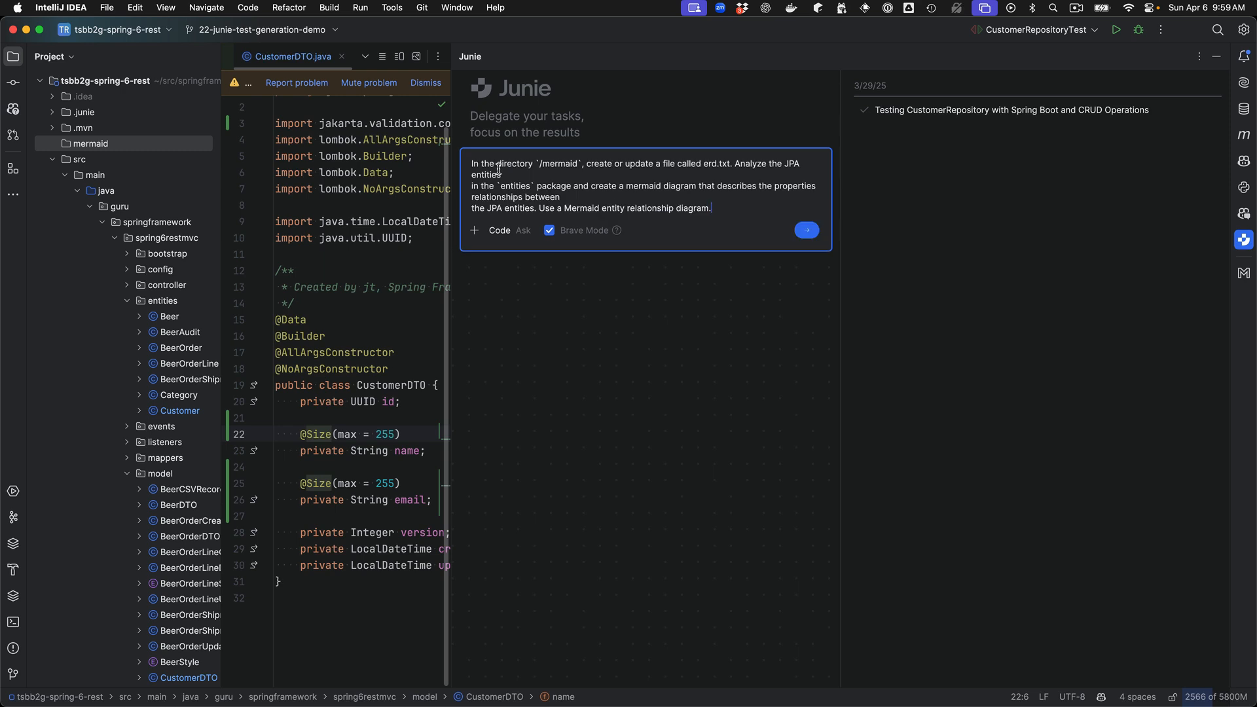
{"action": "mouse_move", "coordinate": [551, 283]}
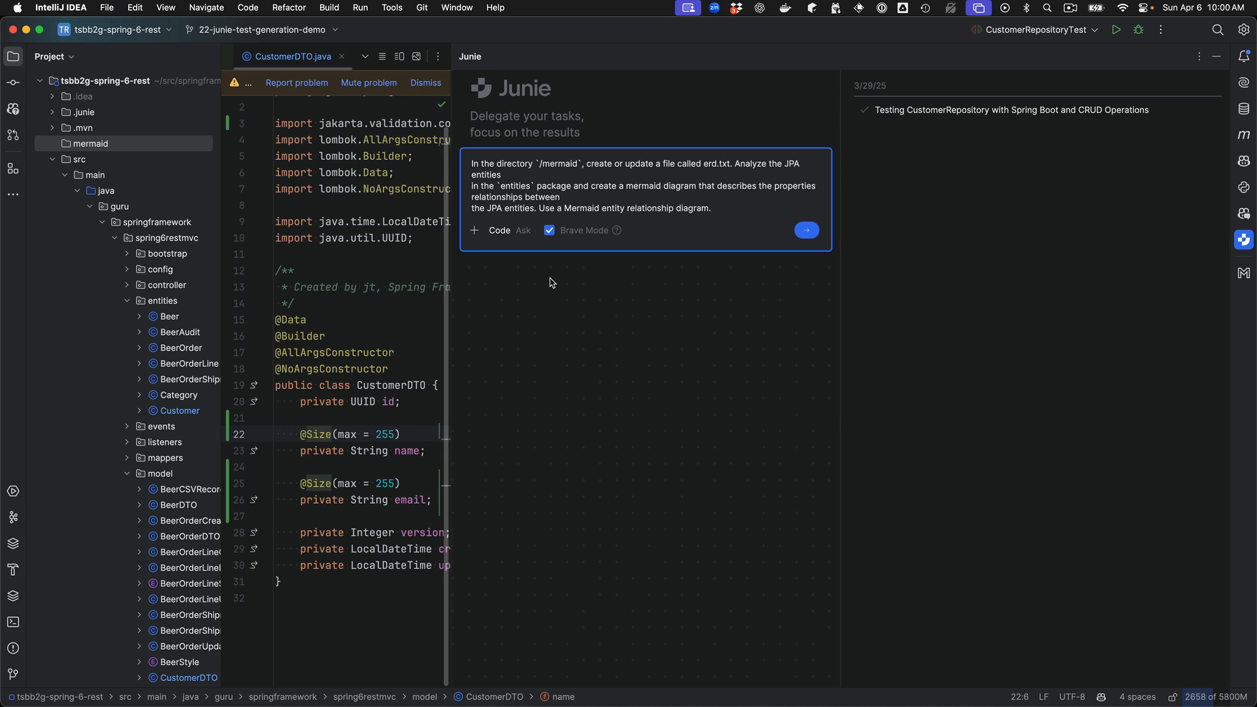
{"action": "mouse_move", "coordinate": [582, 297]}
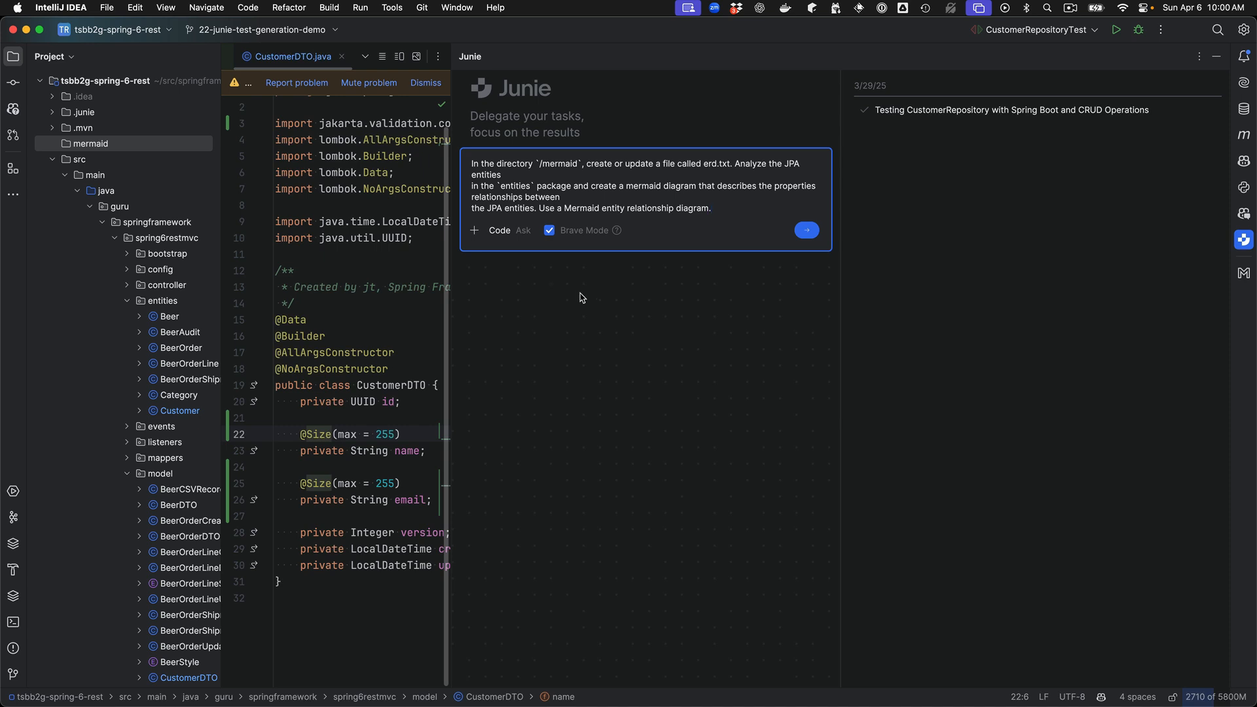
{"action": "left_click", "coordinate": [807, 229]}
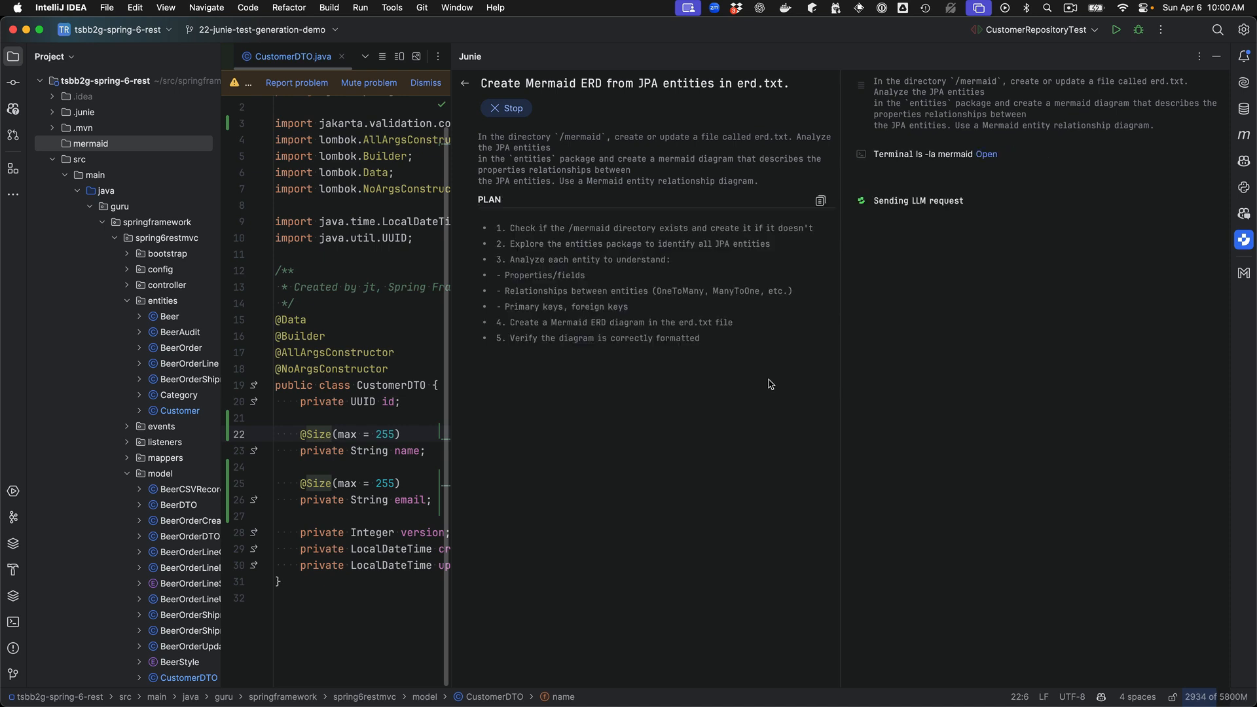
Step: Follow Junie's task log as it examines each entity and writes the new erd.txt file
{"action": "left_click", "coordinate": [1071, 8]}
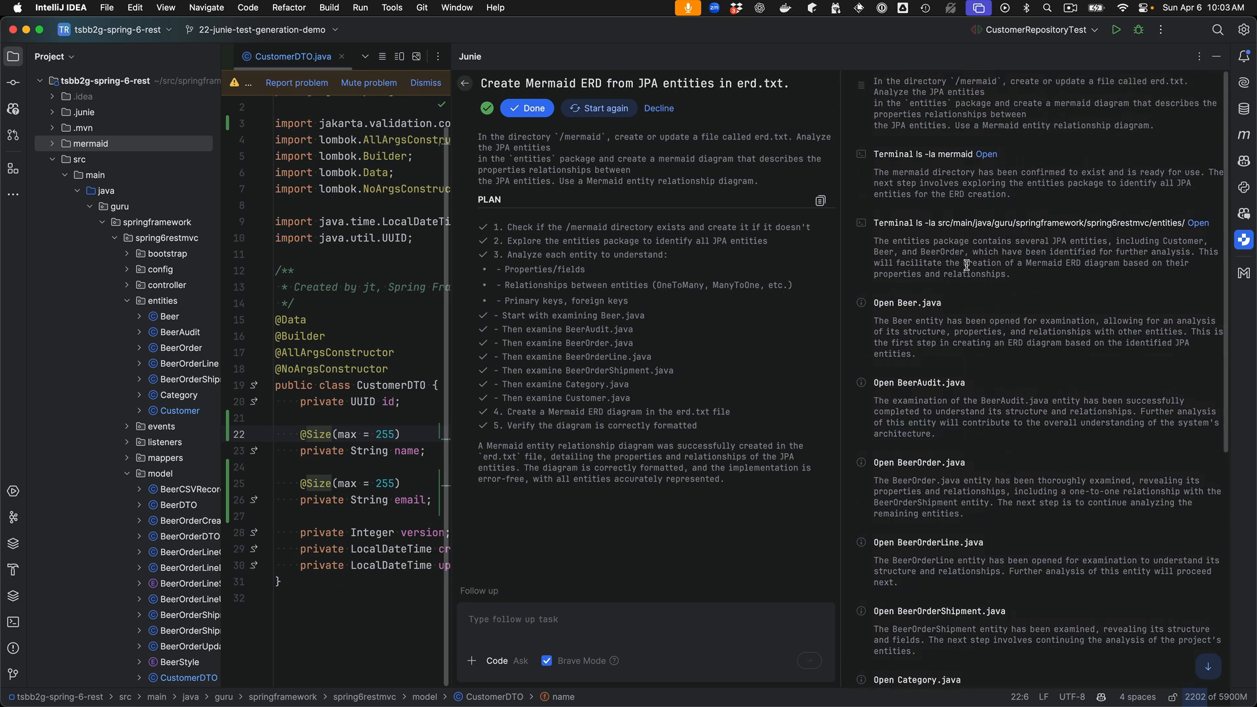
{"action": "scroll", "scroll_direction": "down", "scroll_amount": 3}
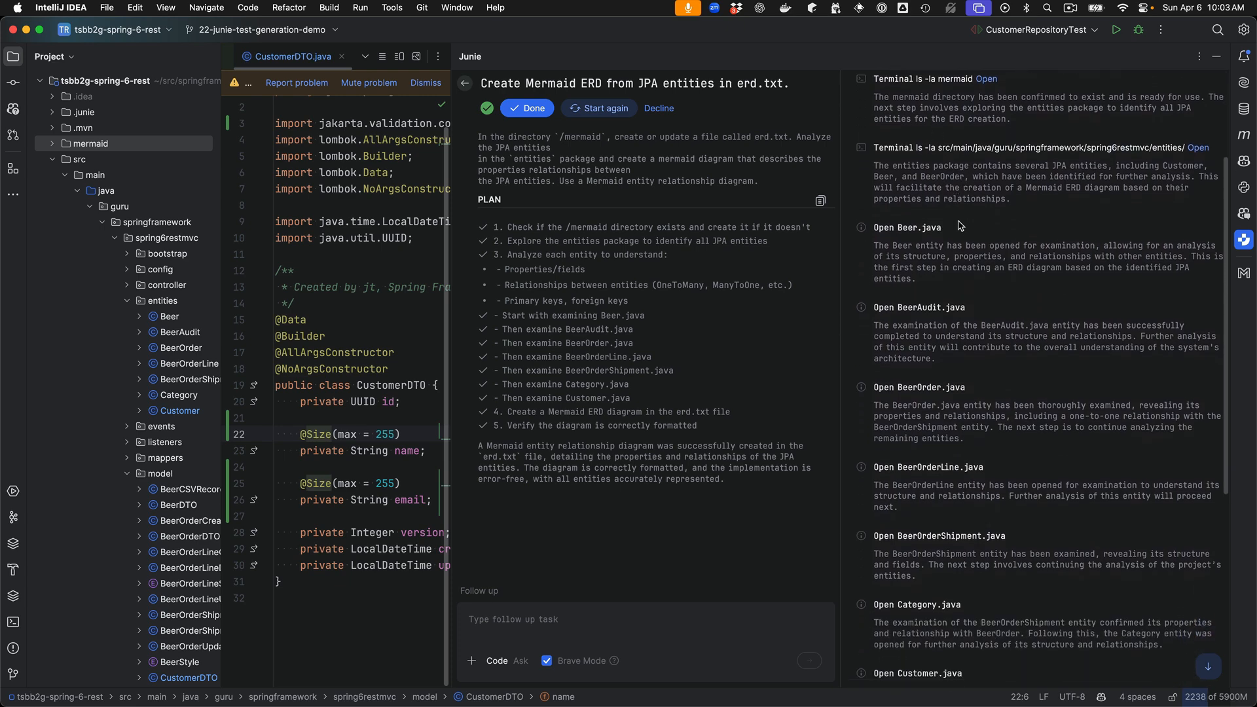
{"action": "scroll", "scroll_direction": "down", "scroll_amount": 3}
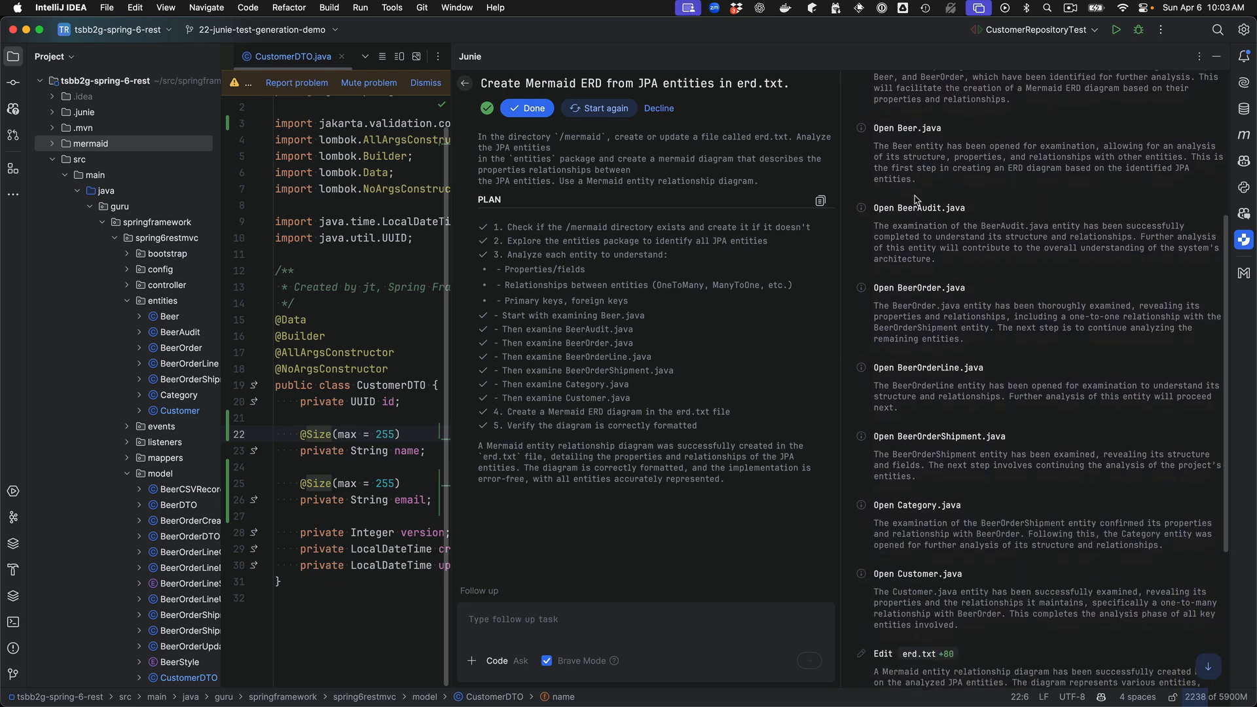
{"action": "scroll", "scroll_direction": "down", "scroll_amount": 3}
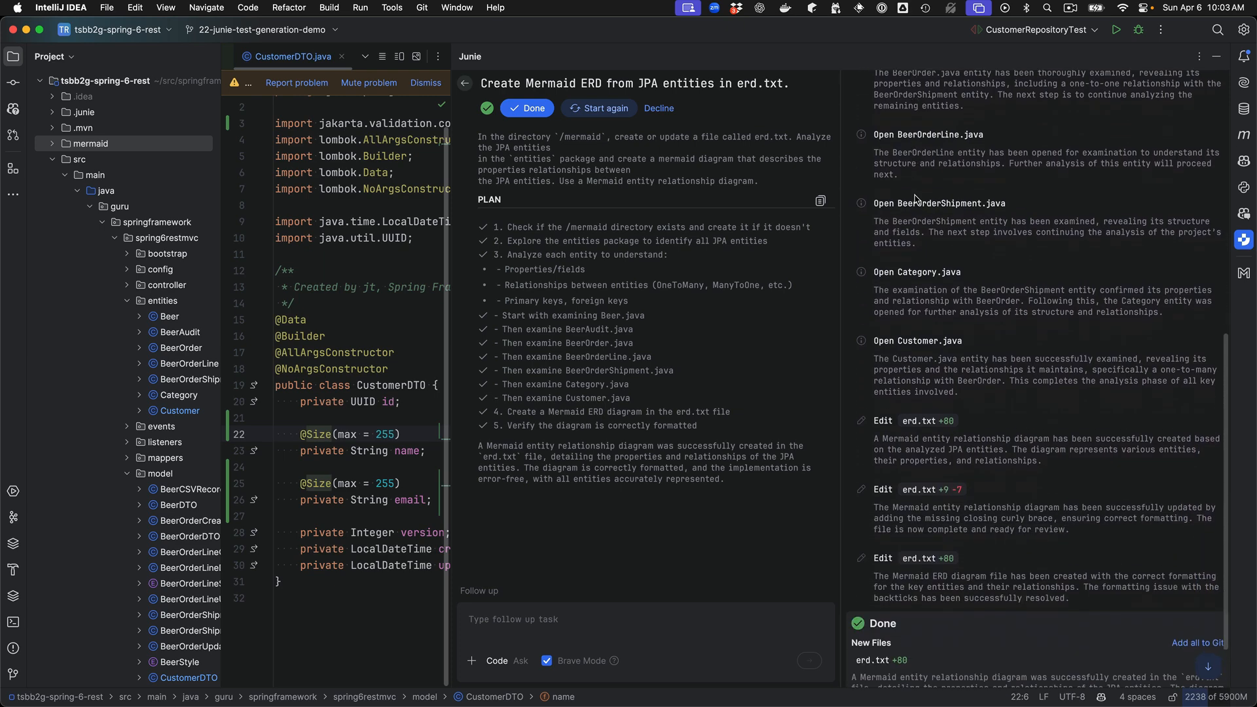
{"action": "scroll", "scroll_direction": "down", "scroll_amount": 3}
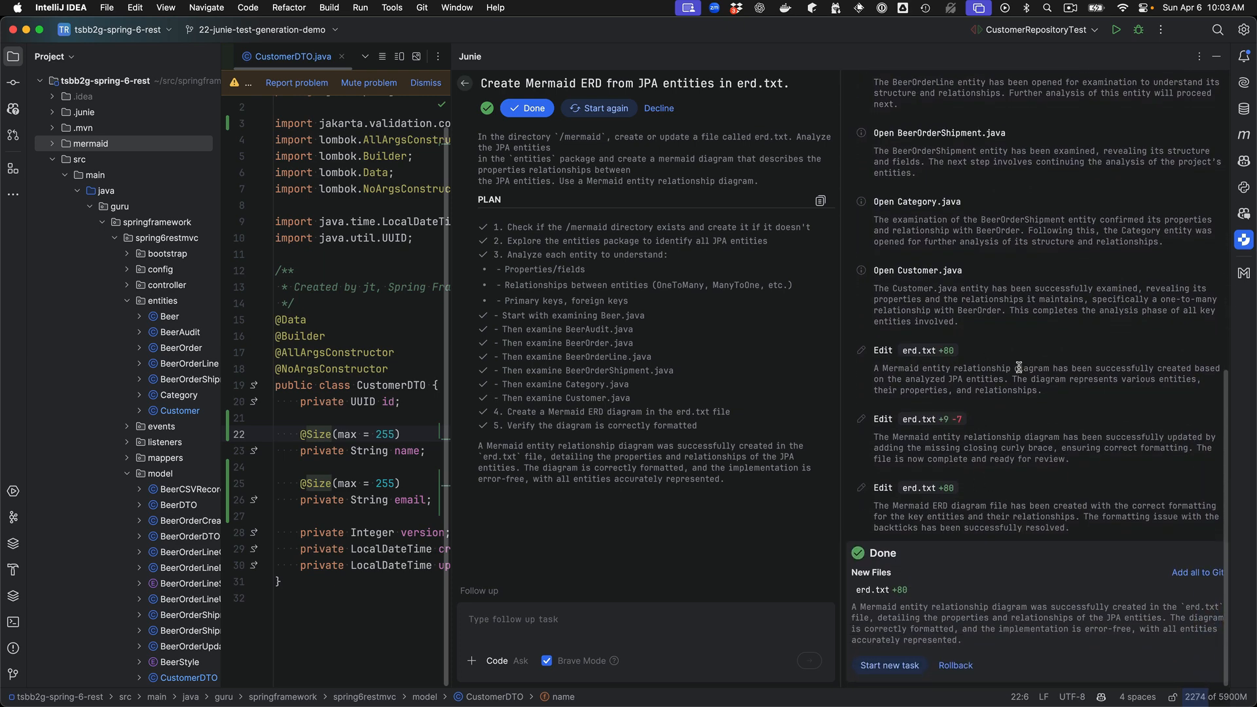
{"action": "mouse_move", "coordinate": [1011, 380]}
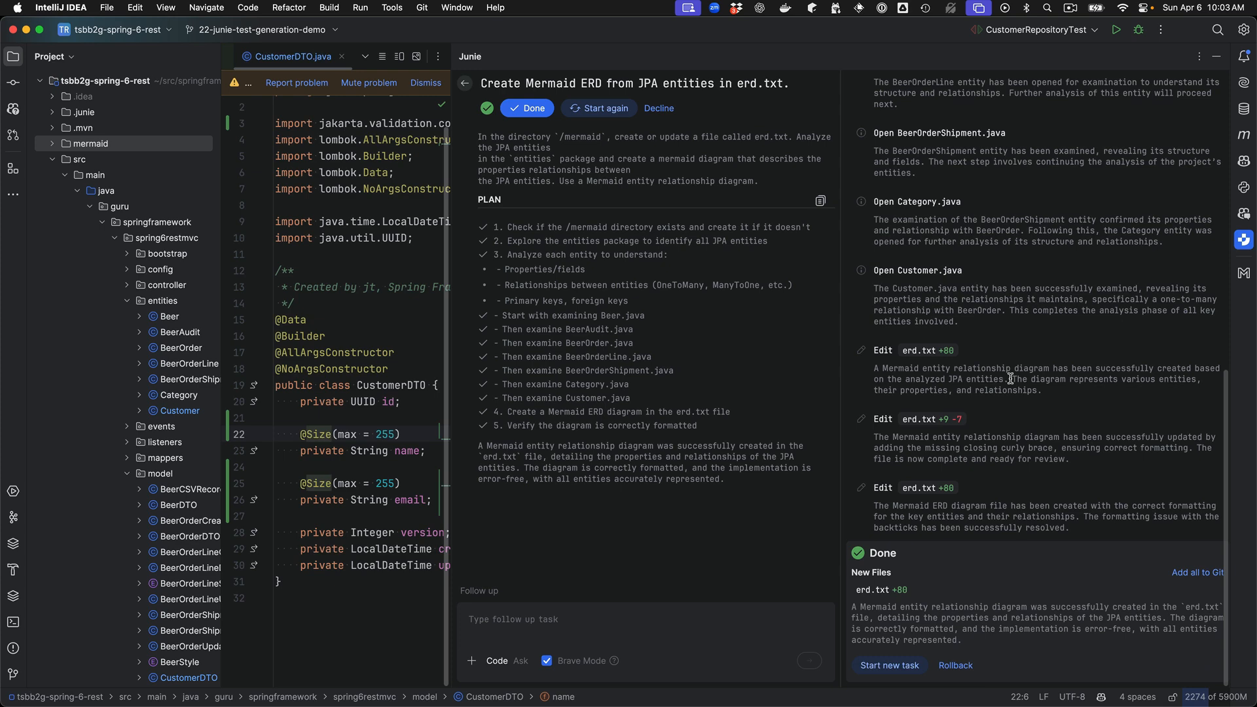
{"action": "mouse_move", "coordinate": [998, 390]}
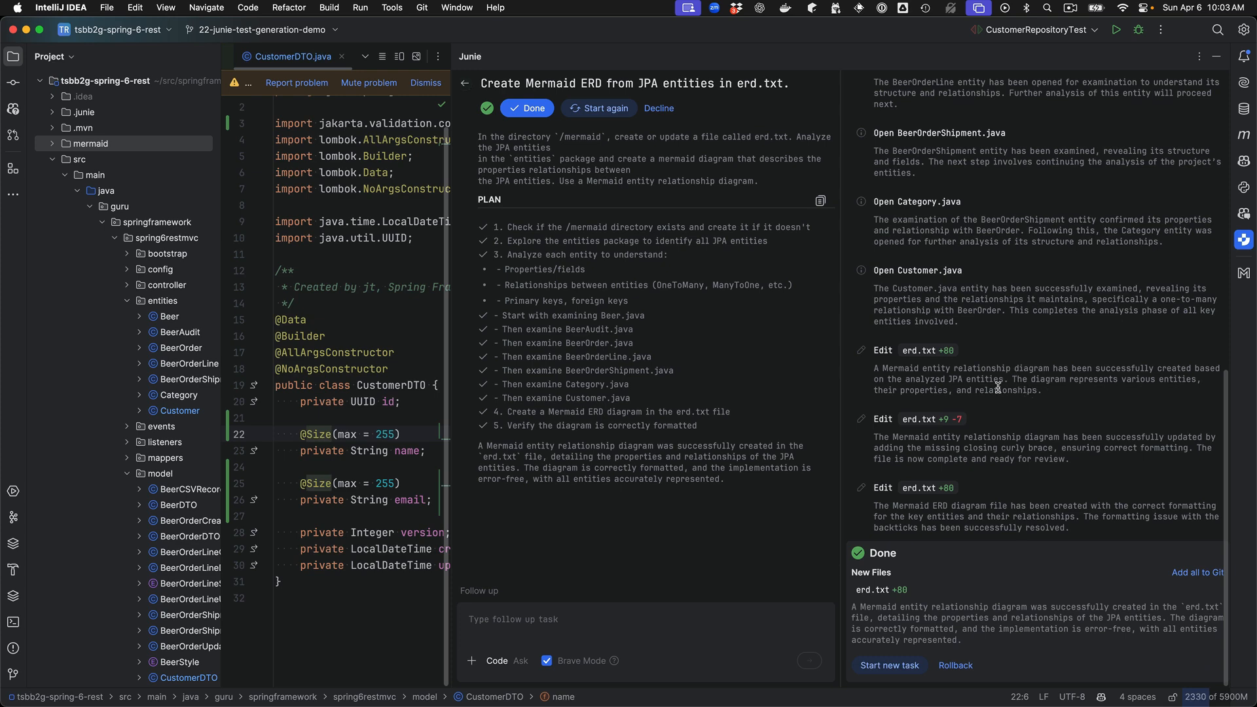
{"action": "mouse_move", "coordinate": [1019, 442]}
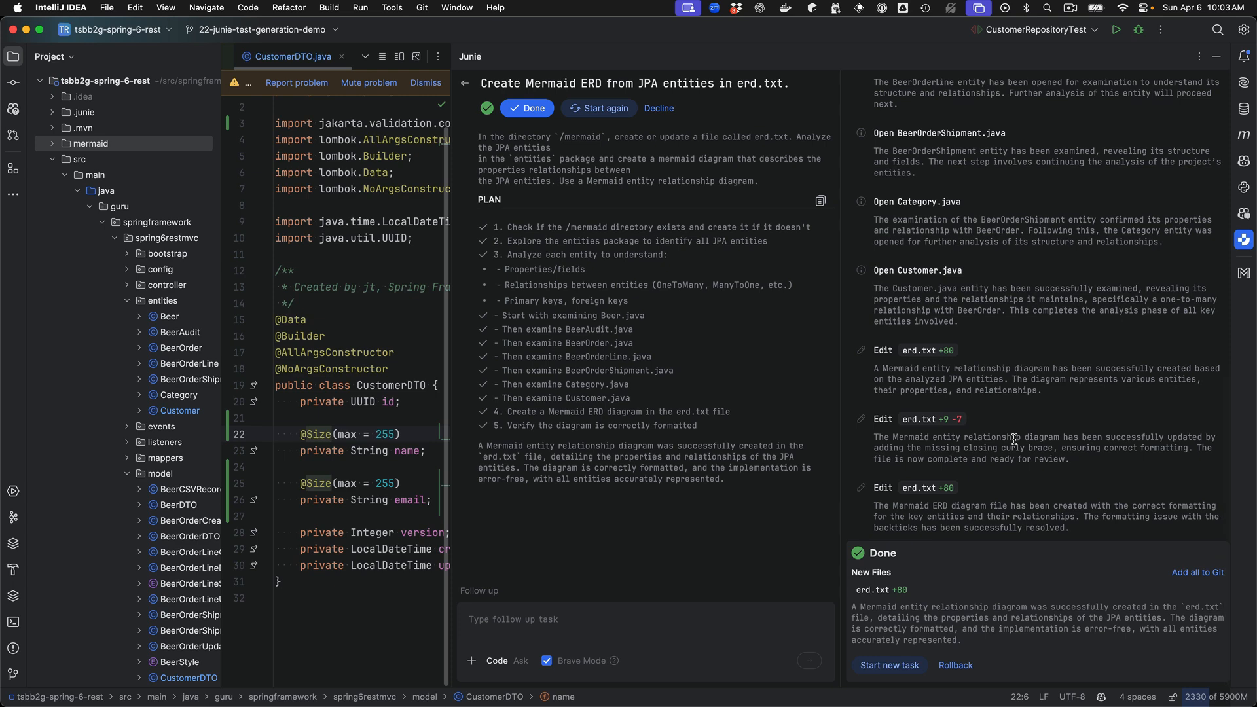
{"action": "mouse_move", "coordinate": [1032, 453]}
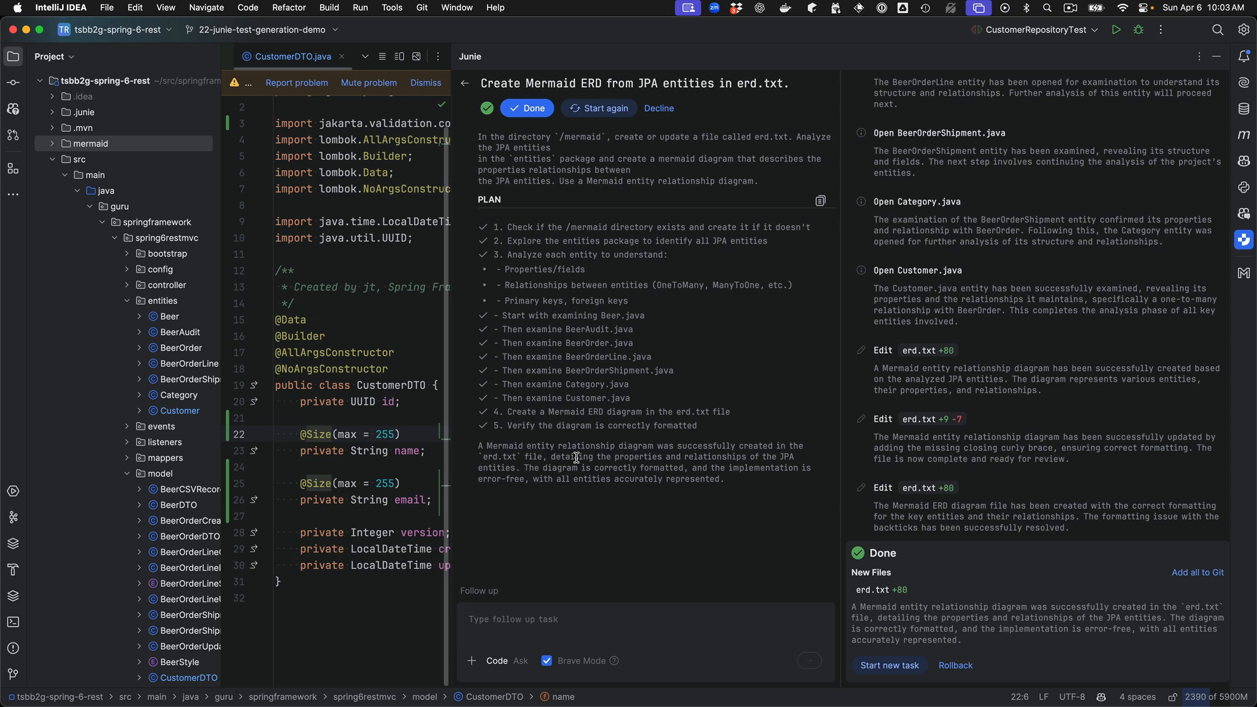
{"action": "mouse_move", "coordinate": [966, 503]}
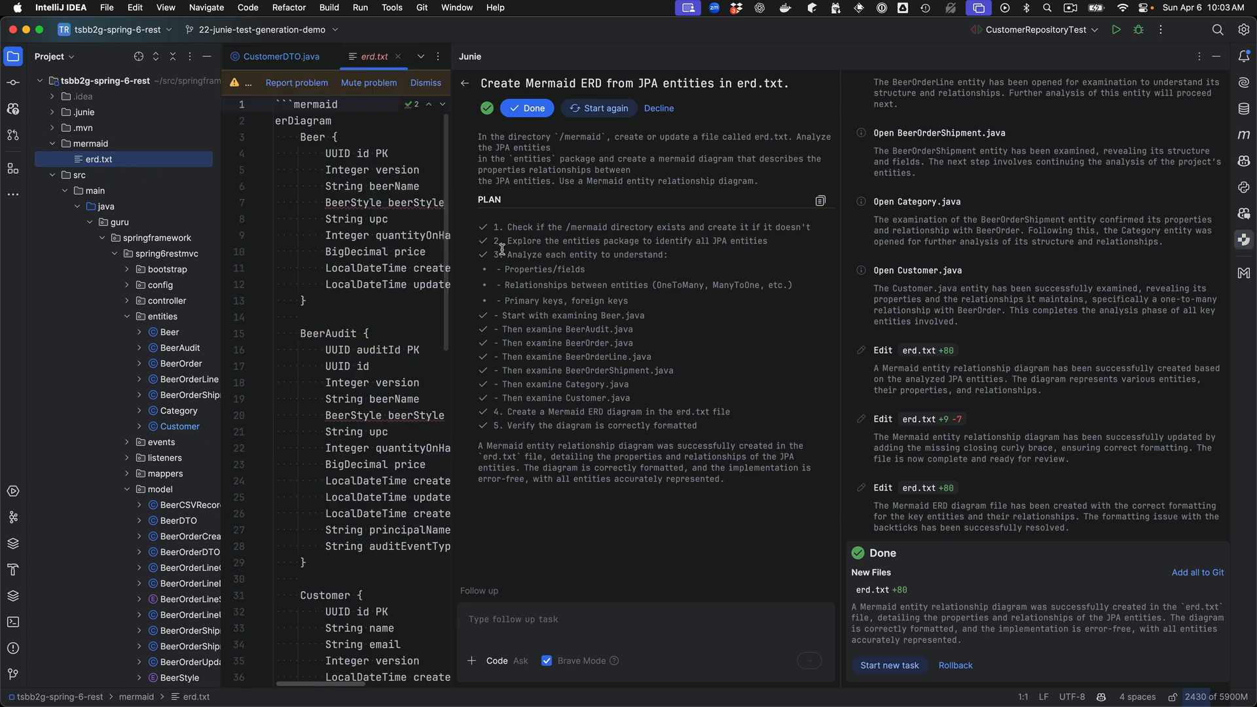
{"action": "mouse_move", "coordinate": [1244, 243]}
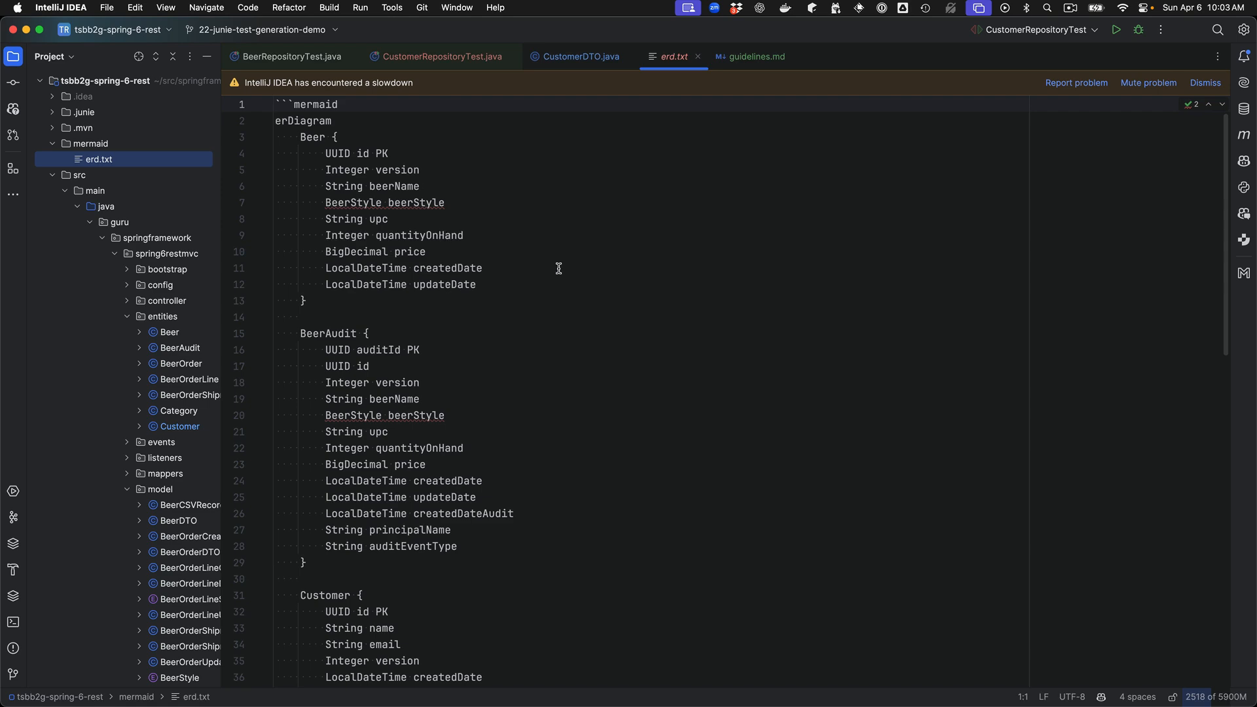
Step: Scroll through erd.txt to the relationship lines between Customer, BeerOrder and the other entities
{"action": "scroll", "scroll_direction": "down", "scroll_amount": 3}
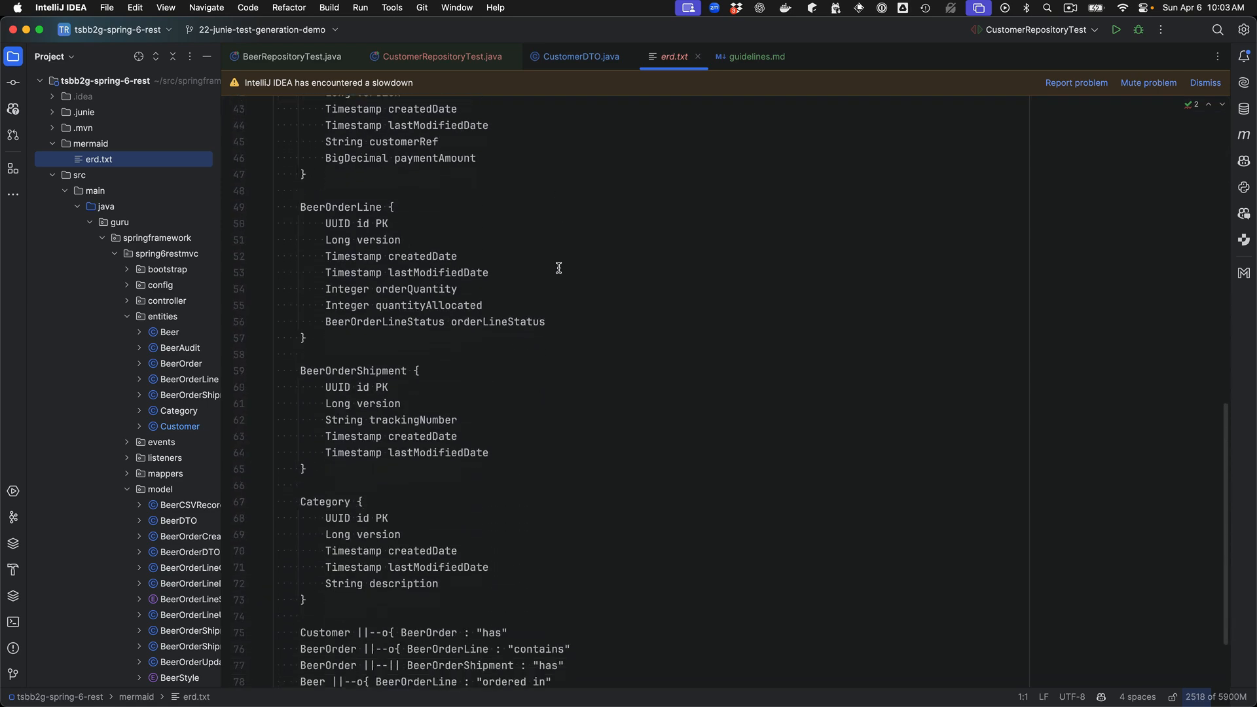
{"action": "scroll", "scroll_direction": "down", "scroll_amount": 3}
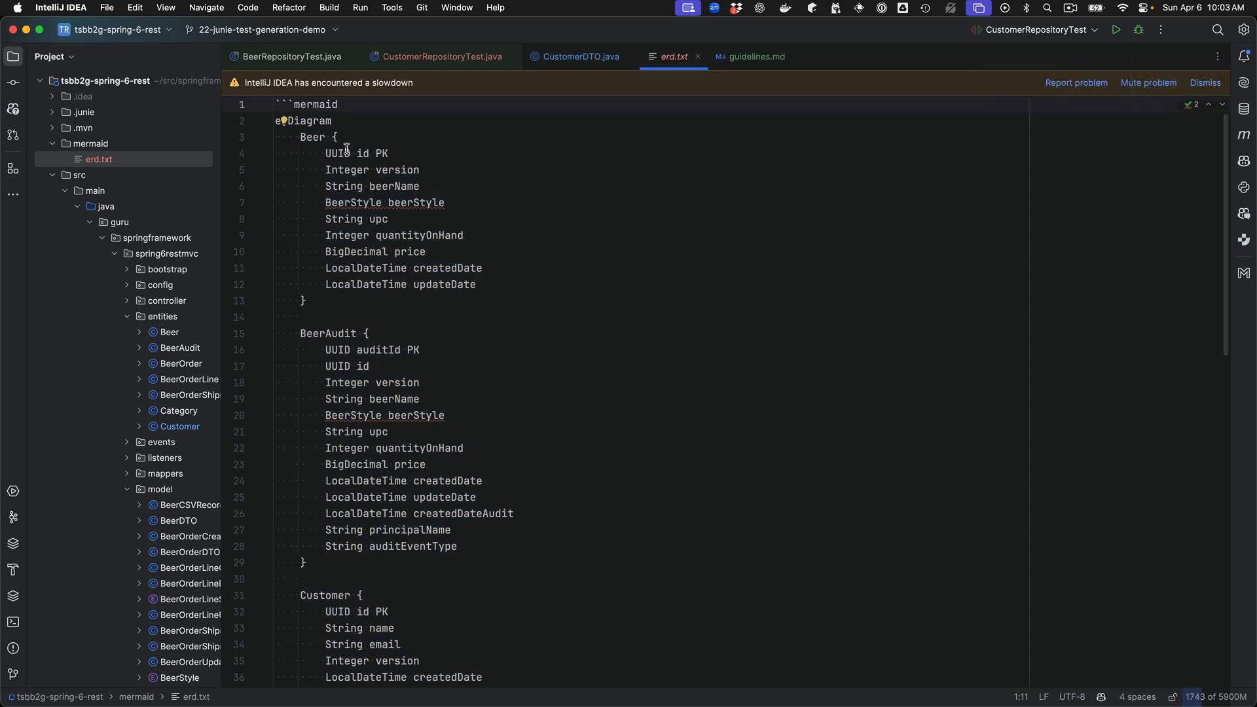
{"action": "mouse_move", "coordinate": [346, 138]}
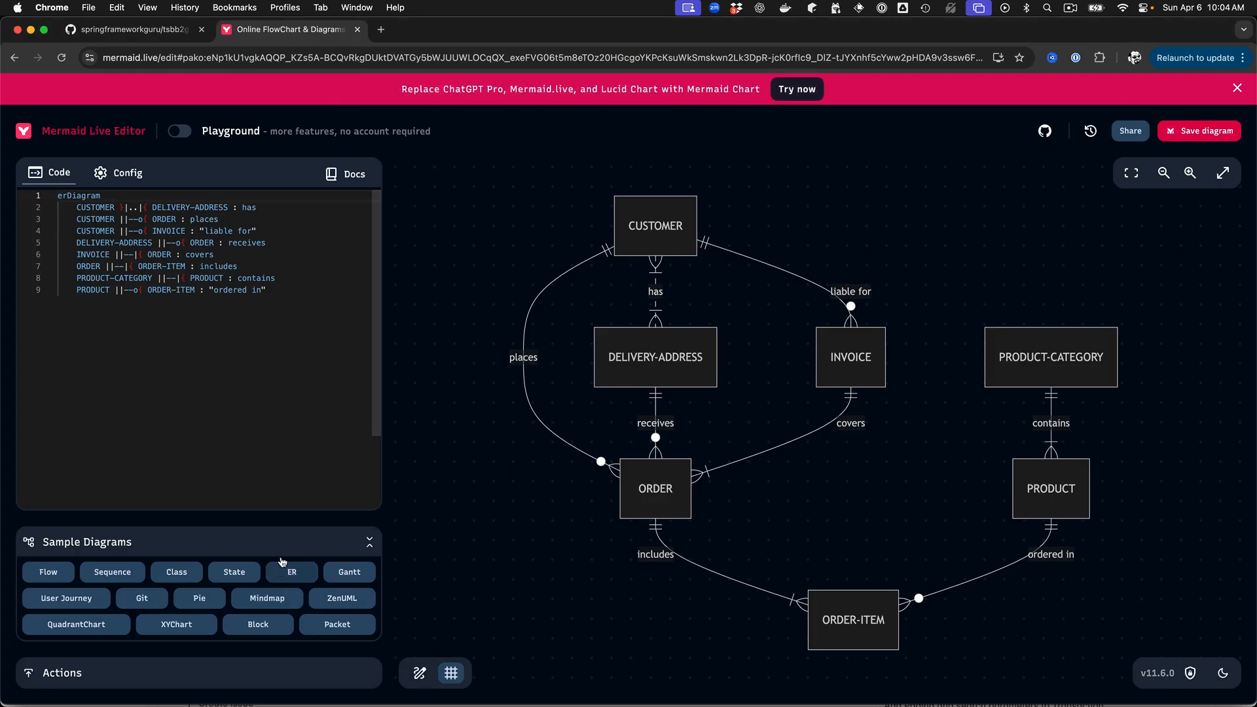
{"action": "mouse_move", "coordinate": [212, 584]}
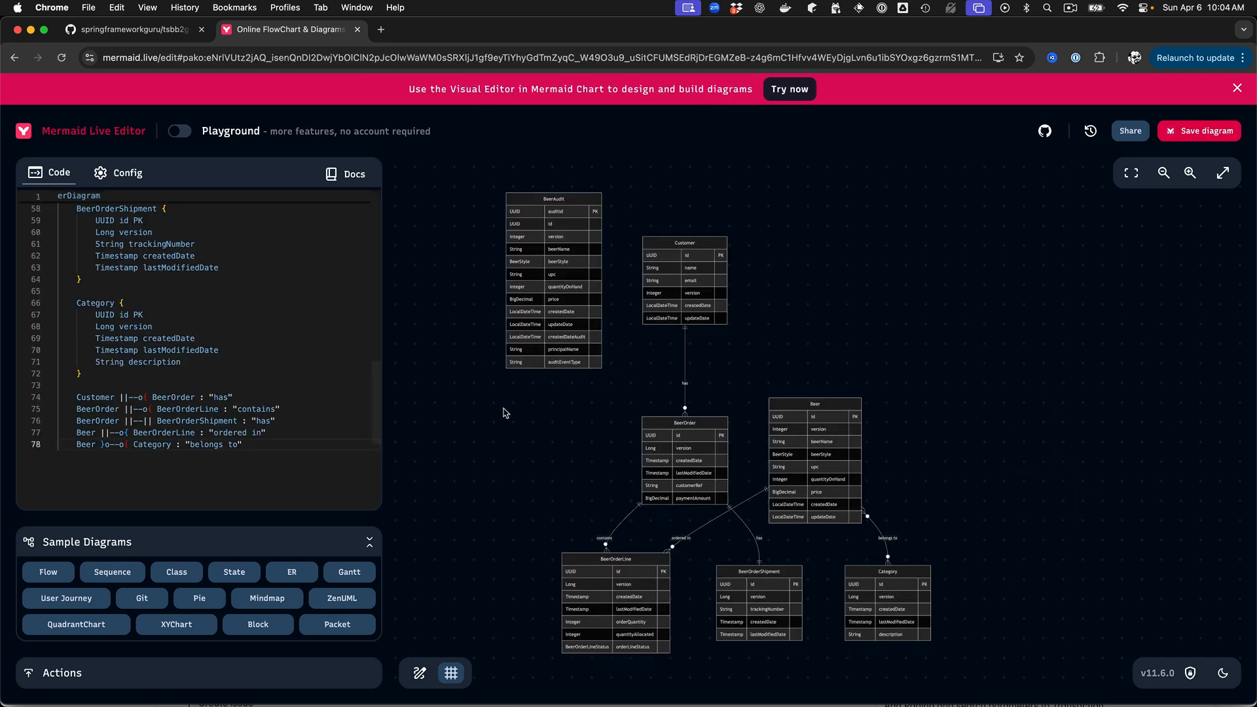
{"action": "mouse_move", "coordinate": [504, 482]}
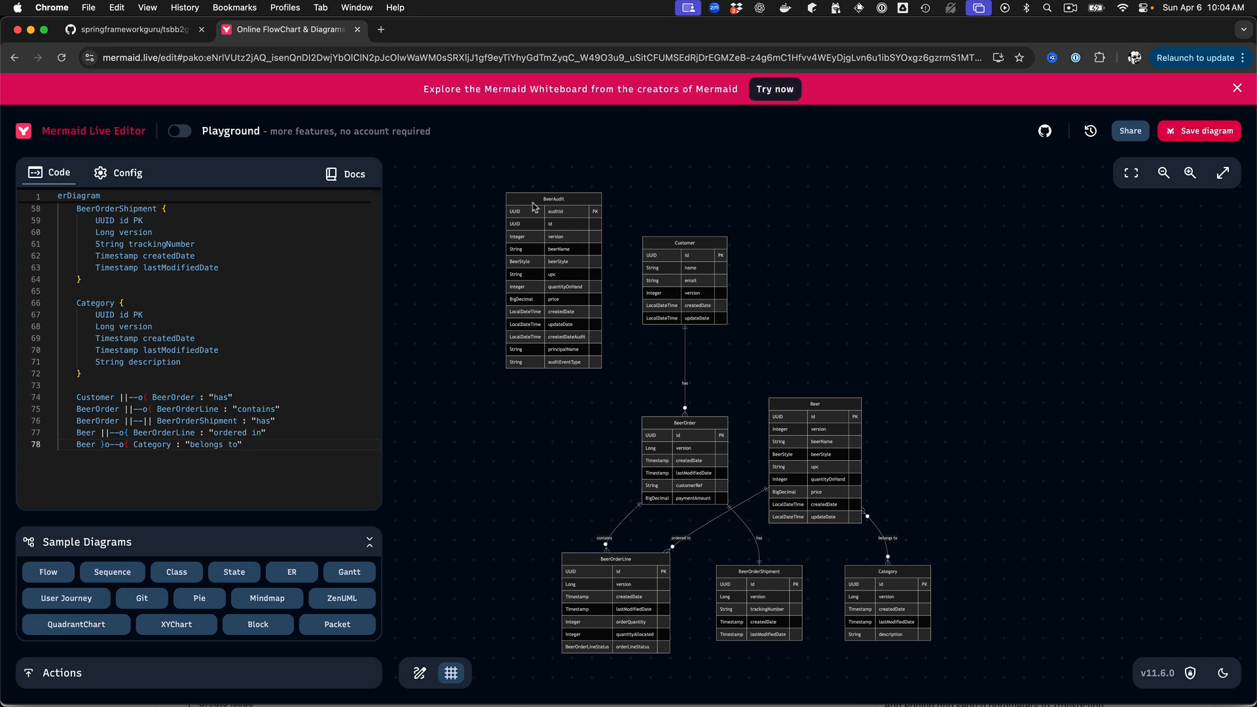
{"action": "mouse_move", "coordinate": [883, 466]}
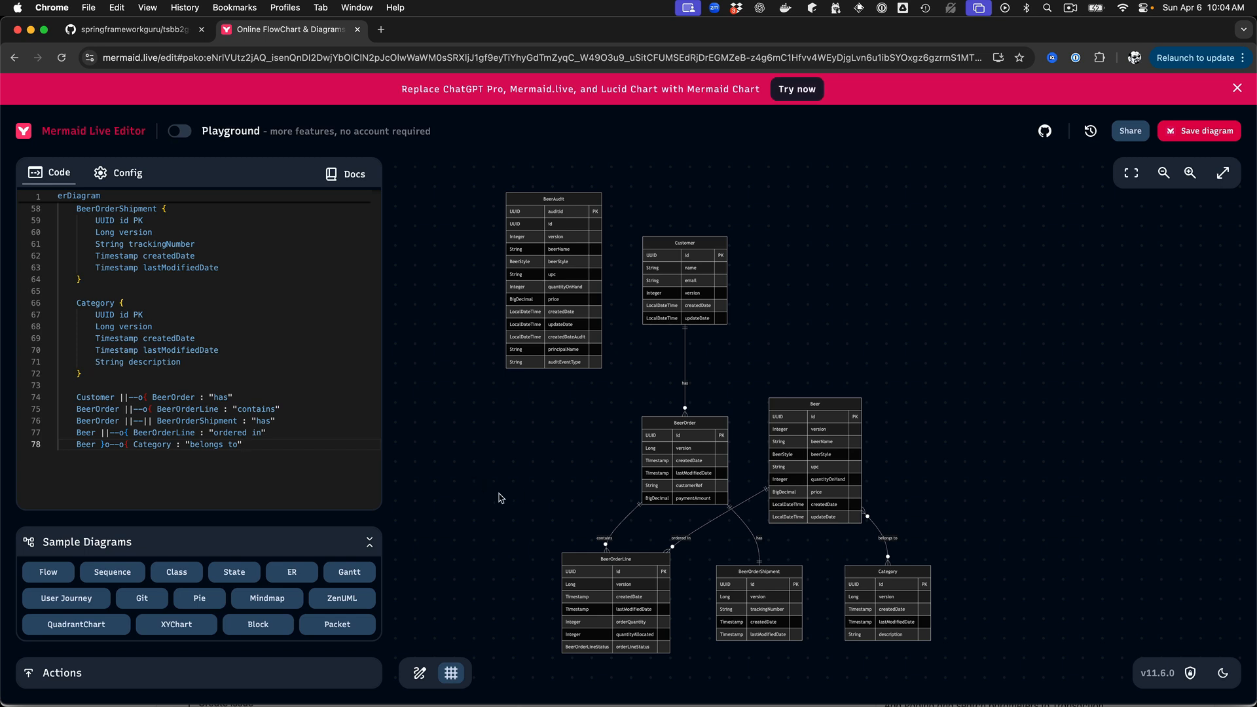
{"action": "mouse_move", "coordinate": [787, 325]}
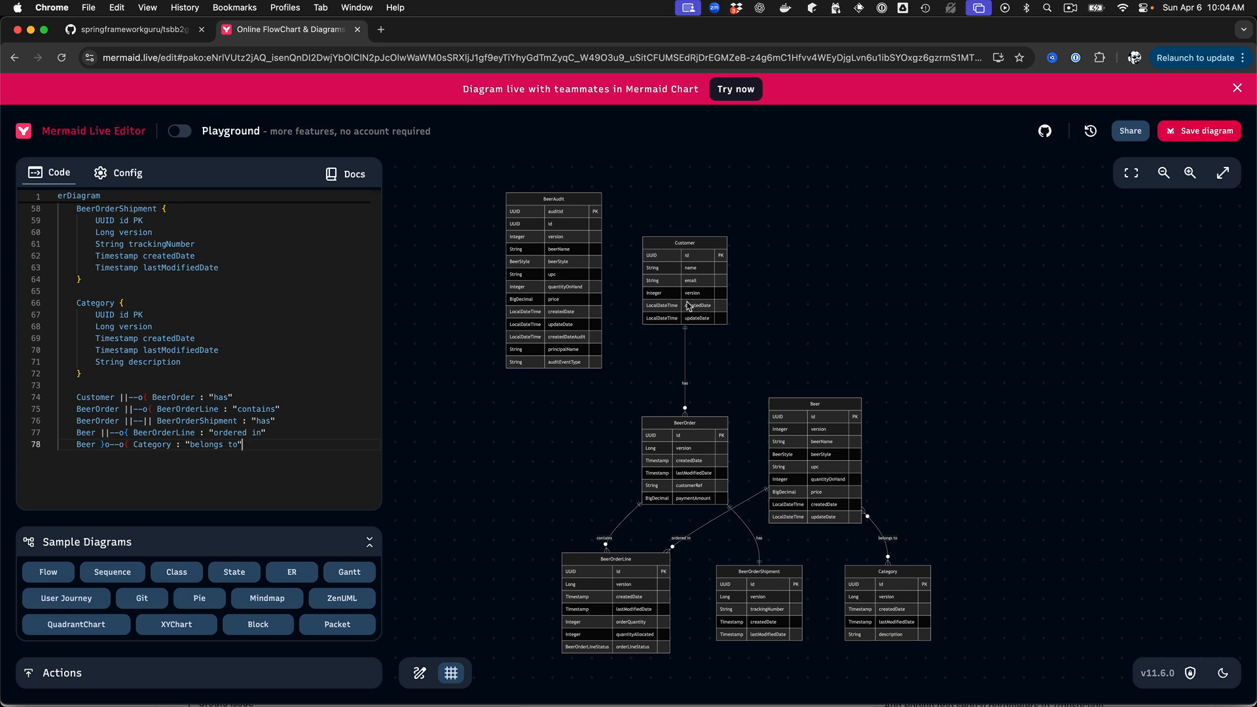
{"action": "mouse_move", "coordinate": [626, 440]}
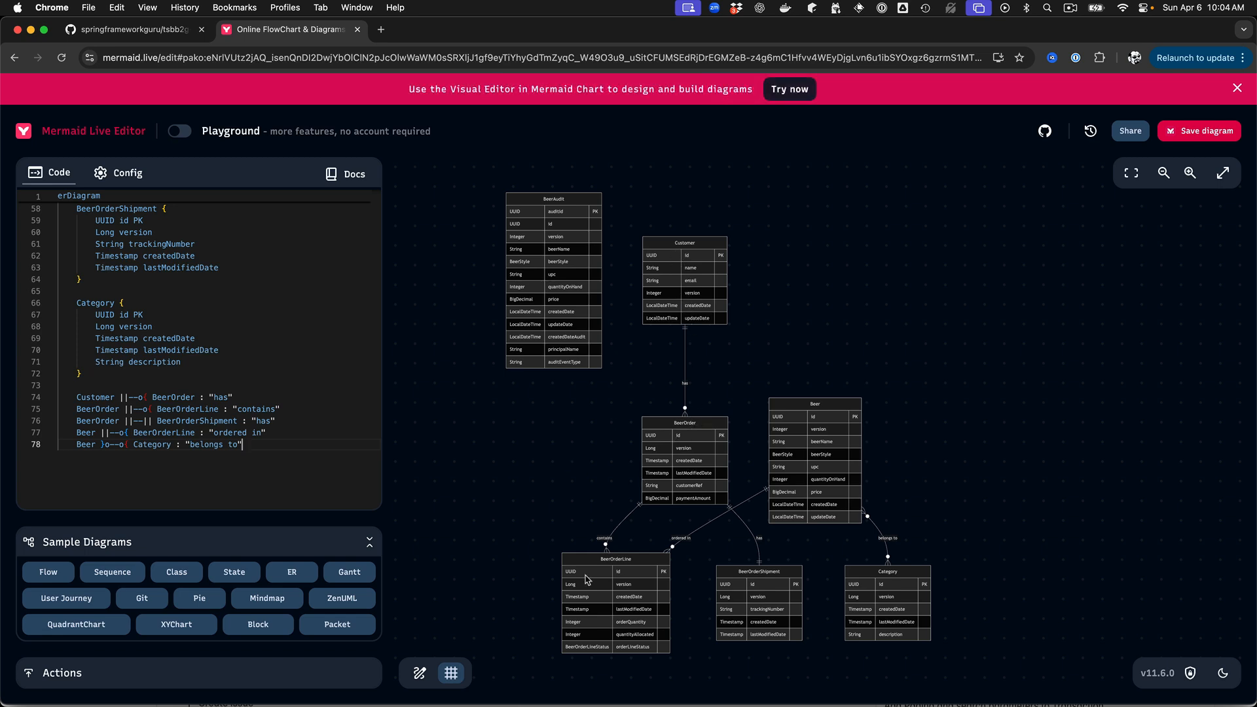
{"action": "mouse_move", "coordinate": [844, 411]}
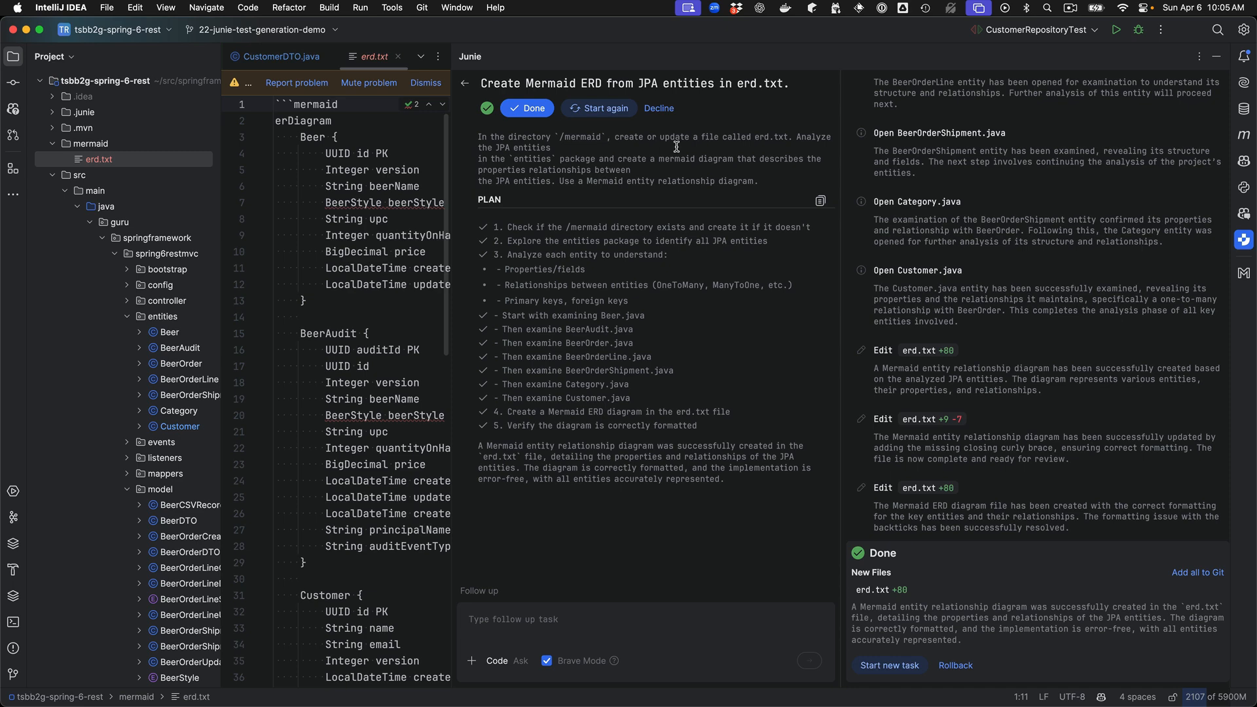
{"action": "mouse_move", "coordinate": [165, 254]}
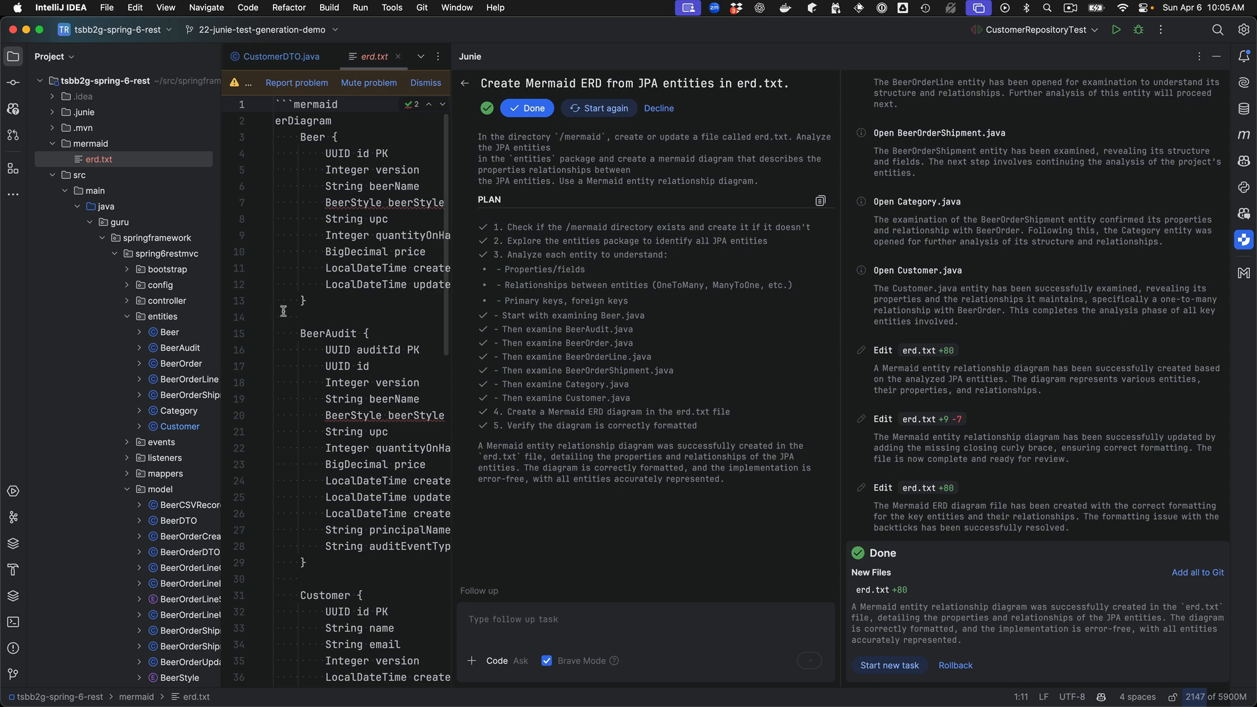
{"action": "mouse_move", "coordinate": [281, 309]}
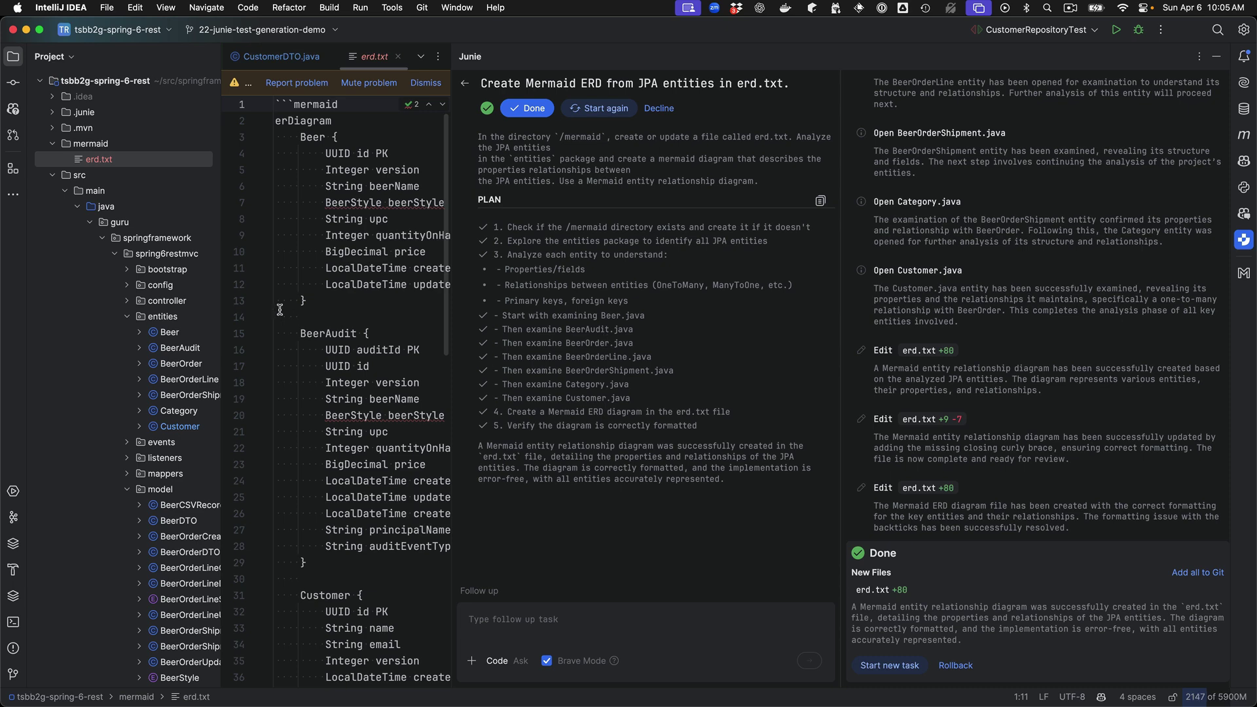